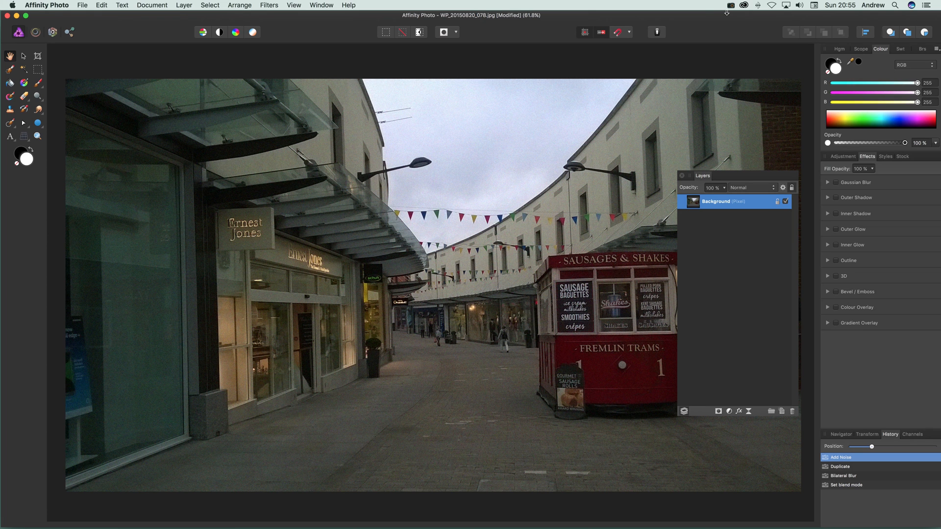
mouse_move(258, 11)
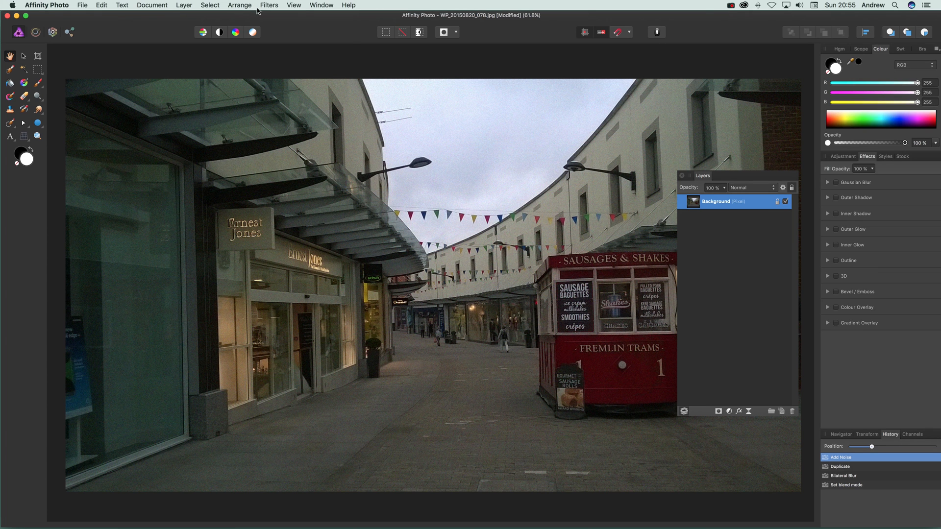
- Duplicate the street photo's background layer via Layer > Duplicate
left_click(269, 5)
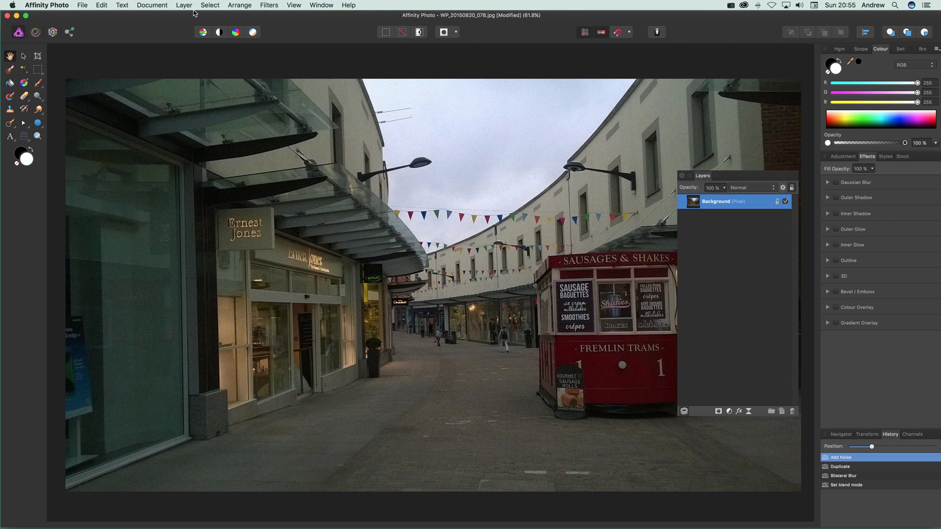
left_click(183, 5)
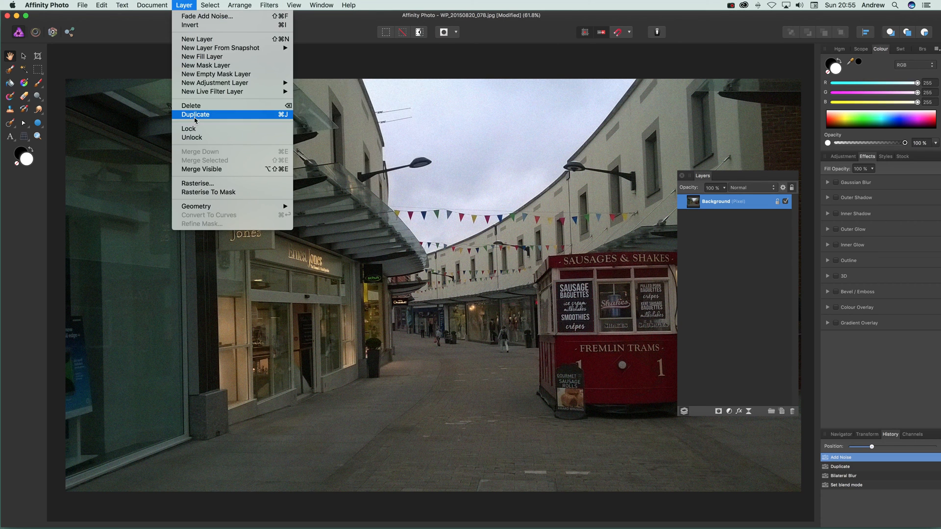
left_click(196, 113)
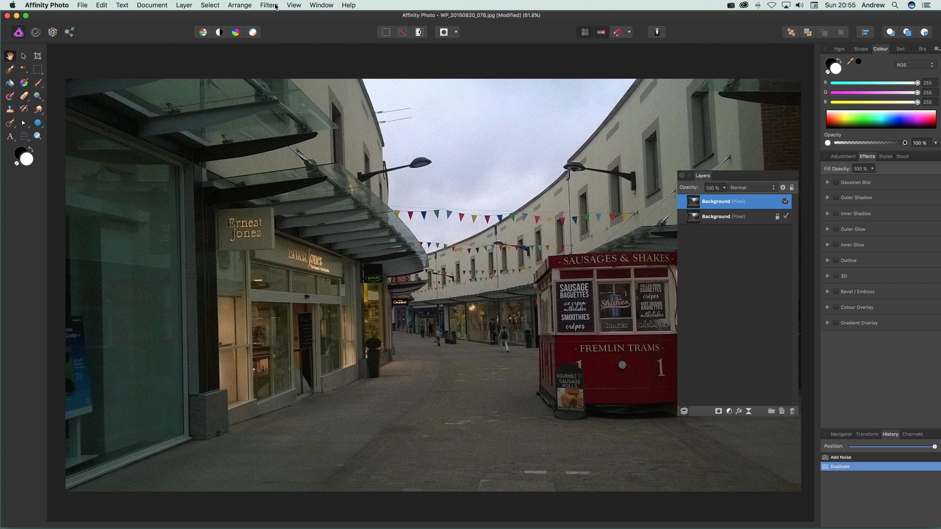
- Start a Bilateral Blur filter on the duplicate from Filters > Blur
left_click(267, 5)
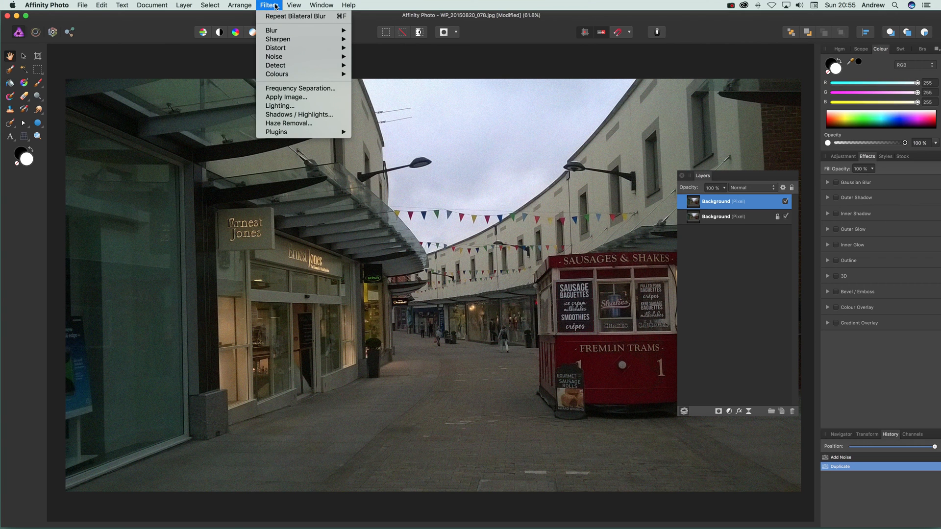
mouse_move(271, 30)
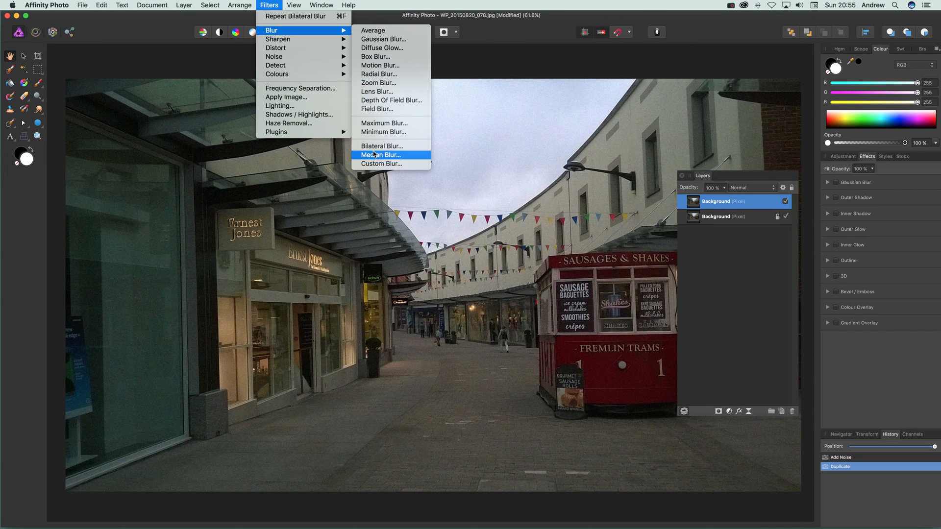
left_click(381, 145)
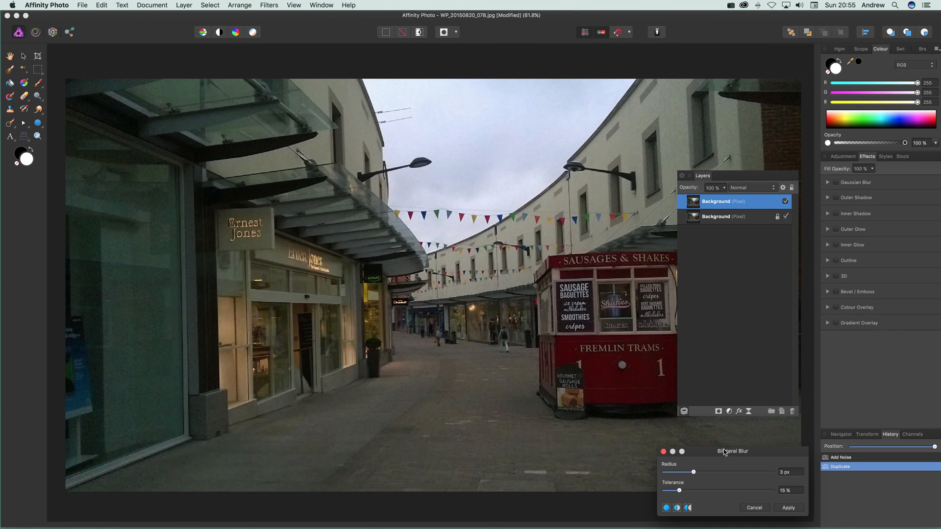
- Preview the bilateral blur at 46.1 px radius and 37% tolerance on the duplicate
left_click_drag(694, 471, 541, 434)
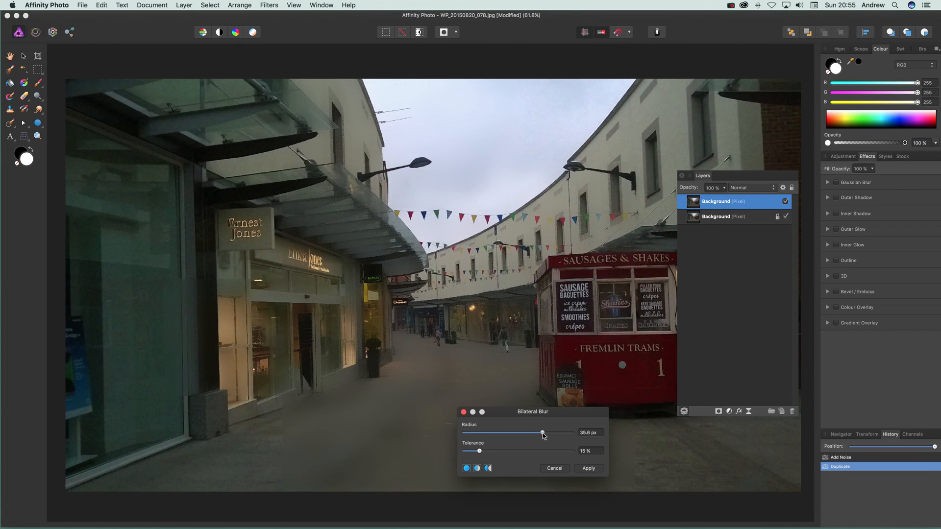
left_click_drag(542, 433, 551, 433)
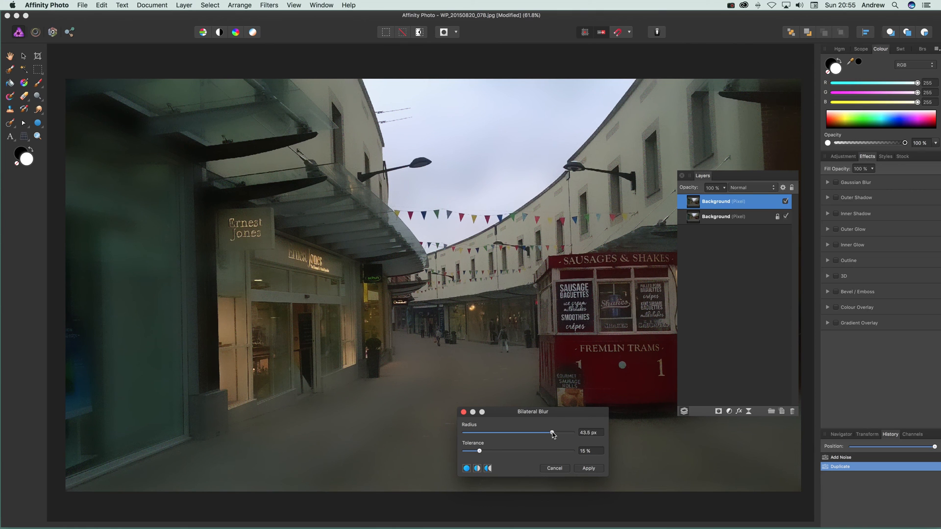
left_click_drag(479, 450, 505, 451)
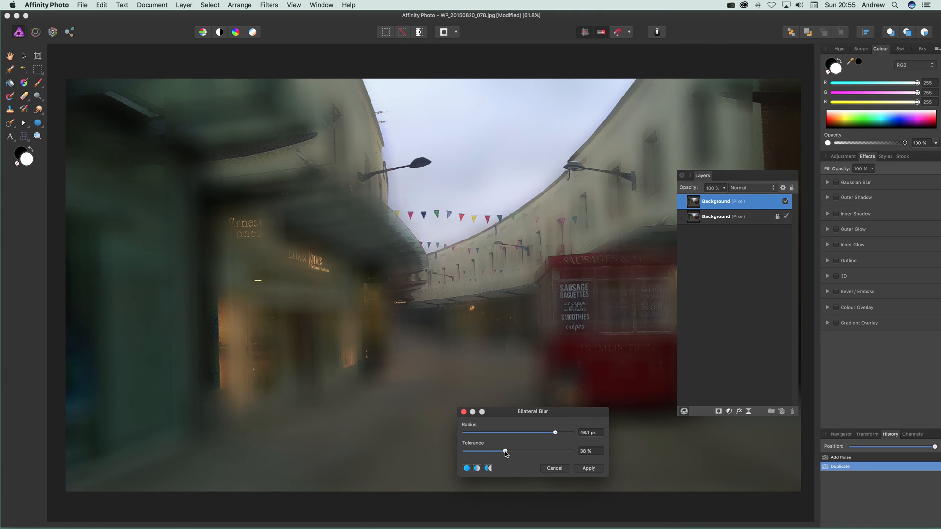
left_click_drag(505, 451, 503, 451)
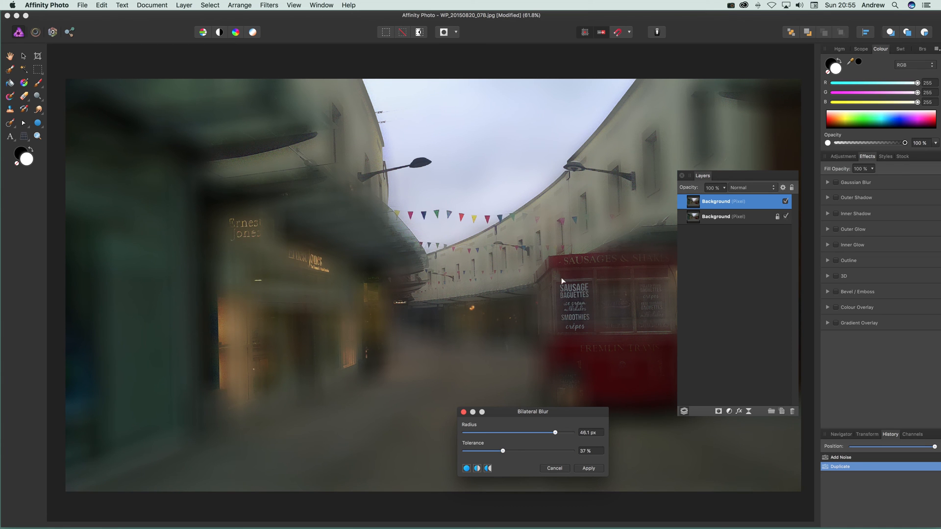
mouse_move(234, 237)
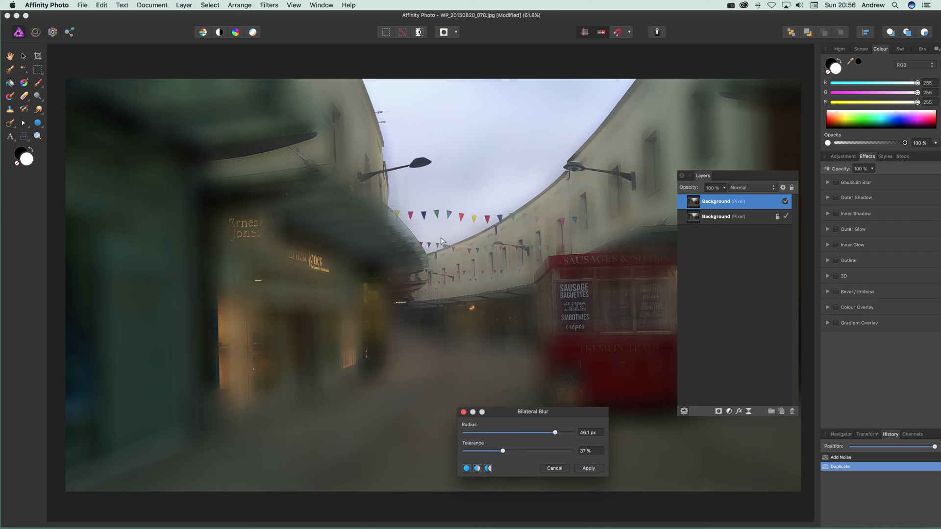
mouse_move(611, 205)
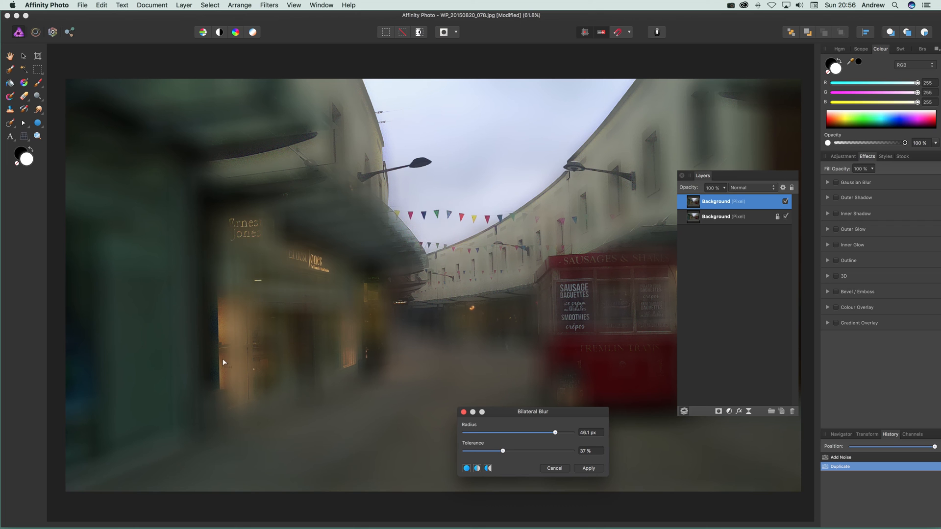
mouse_move(439, 269)
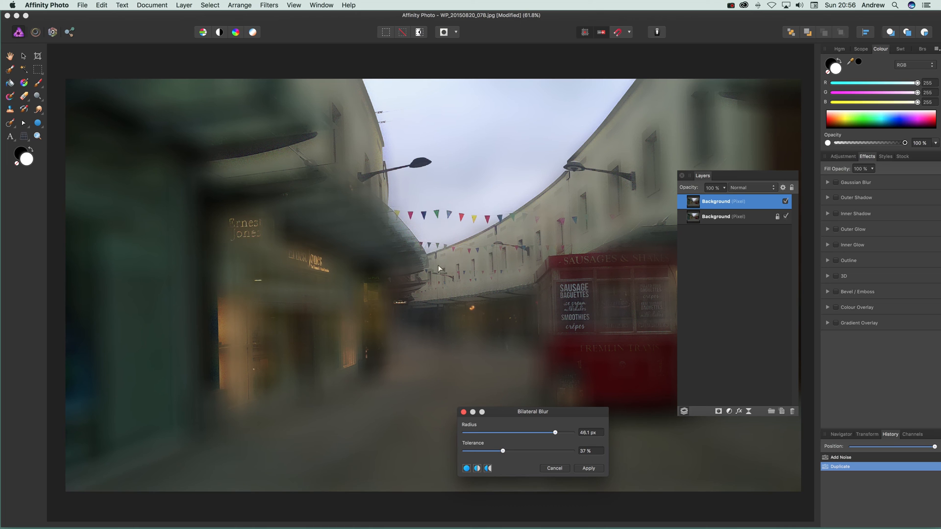
mouse_move(693, 179)
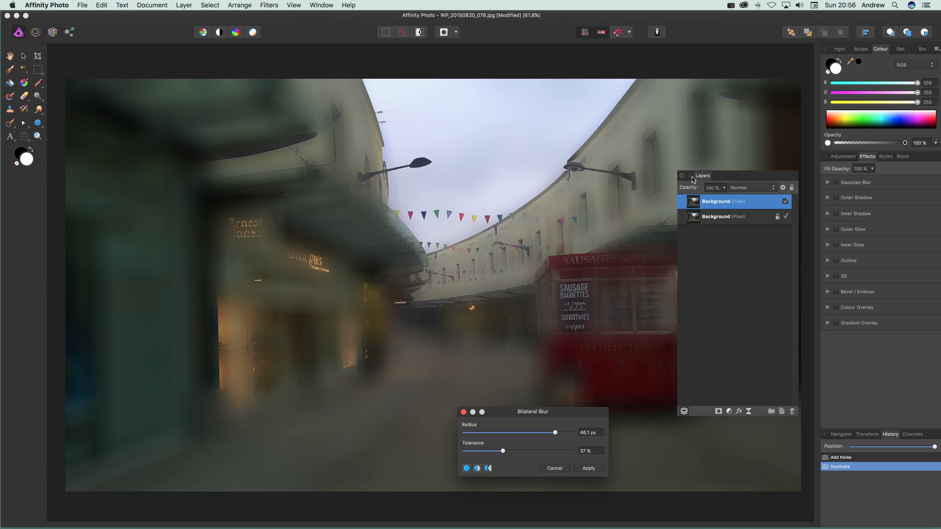
- Push the blur to about 75 px radius and 83% tolerance to test a heavier look
left_click_drag(539, 432, 565, 432)
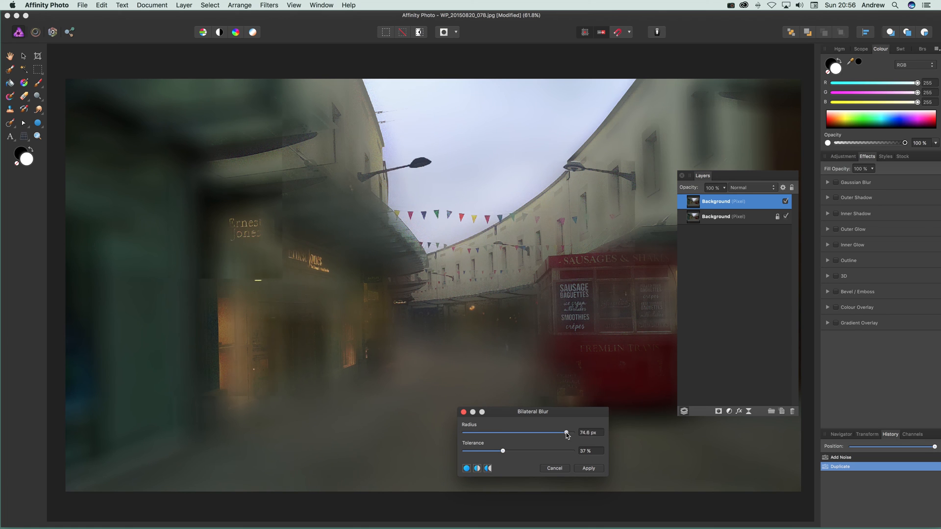
left_click_drag(503, 451, 511, 450)
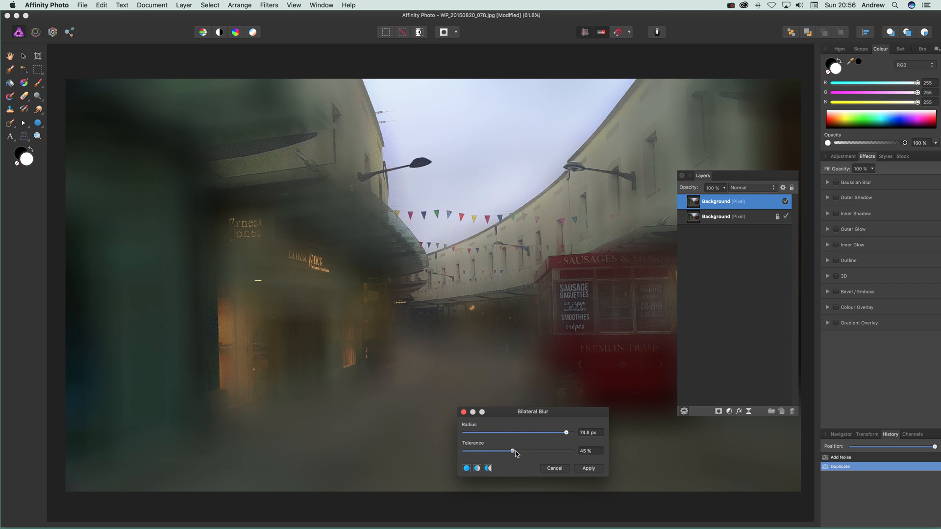
left_click_drag(511, 450, 552, 450)
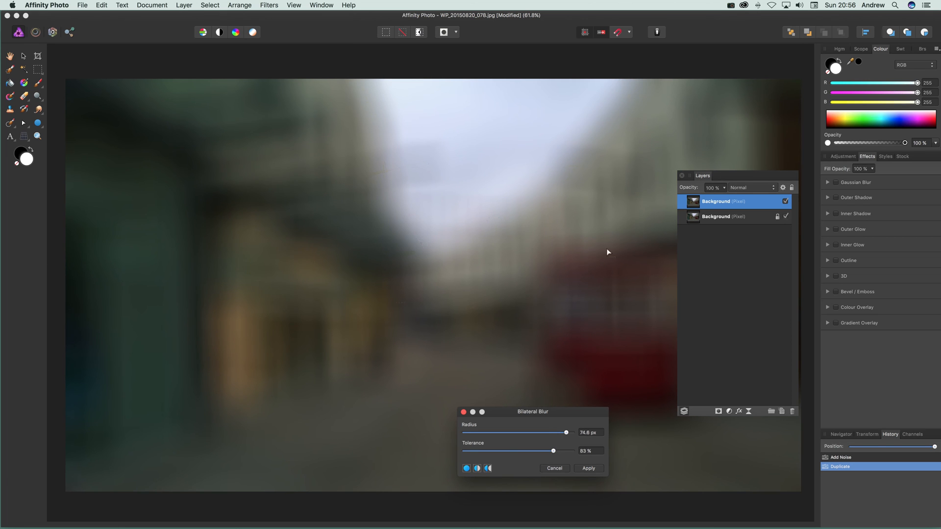
mouse_move(431, 354)
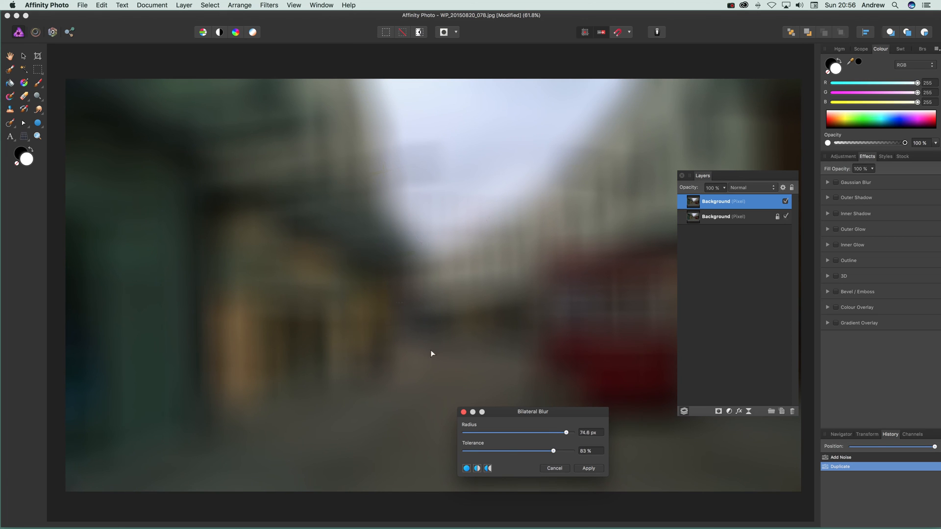
mouse_move(260, 241)
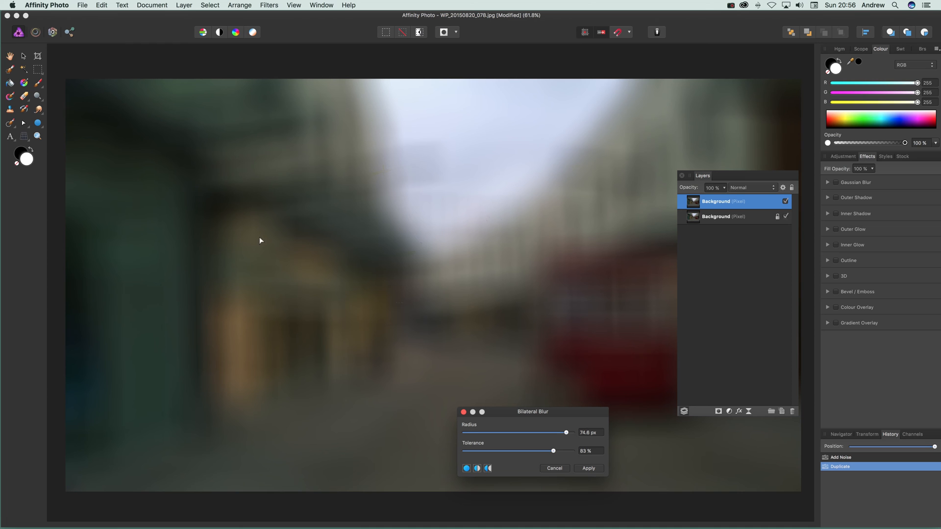
mouse_move(561, 430)
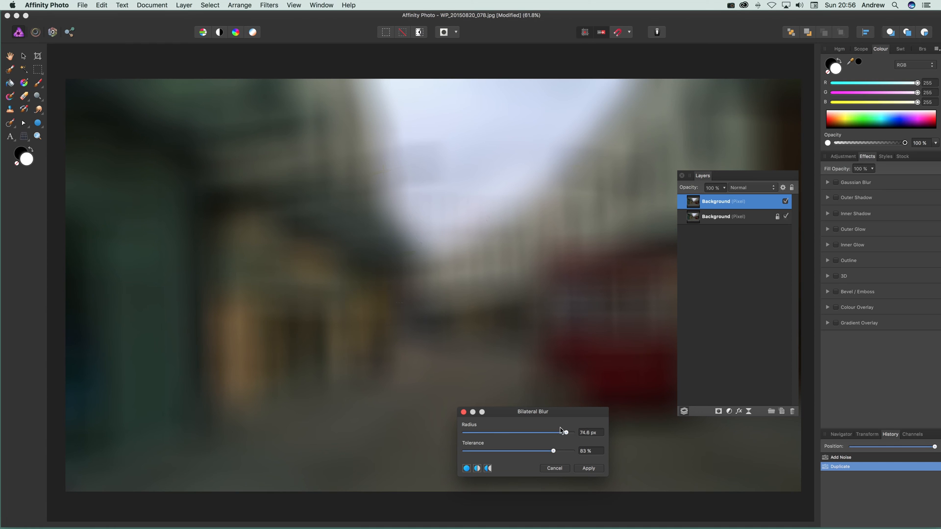
- Settle the bilateral blur at about 56 px radius and 22% tolerance and apply it
left_click_drag(566, 432, 508, 432)
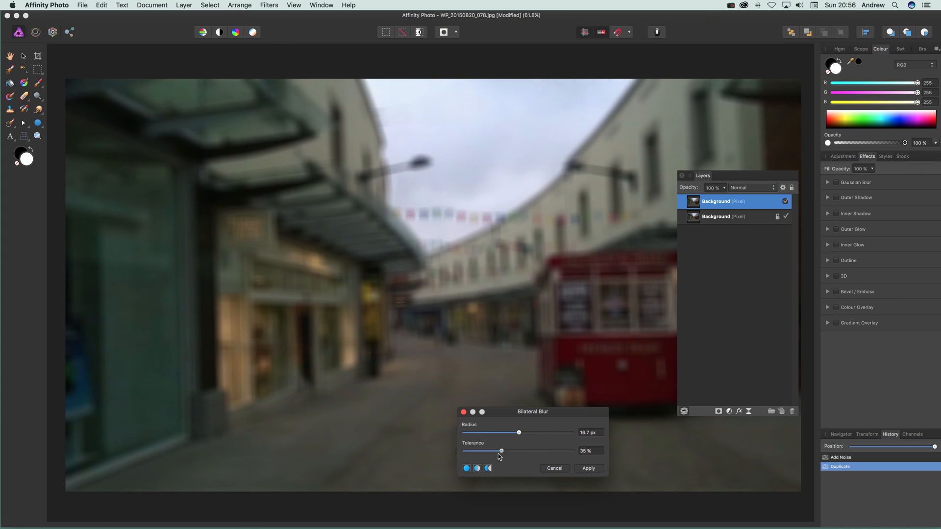
left_click_drag(519, 432, 553, 432)
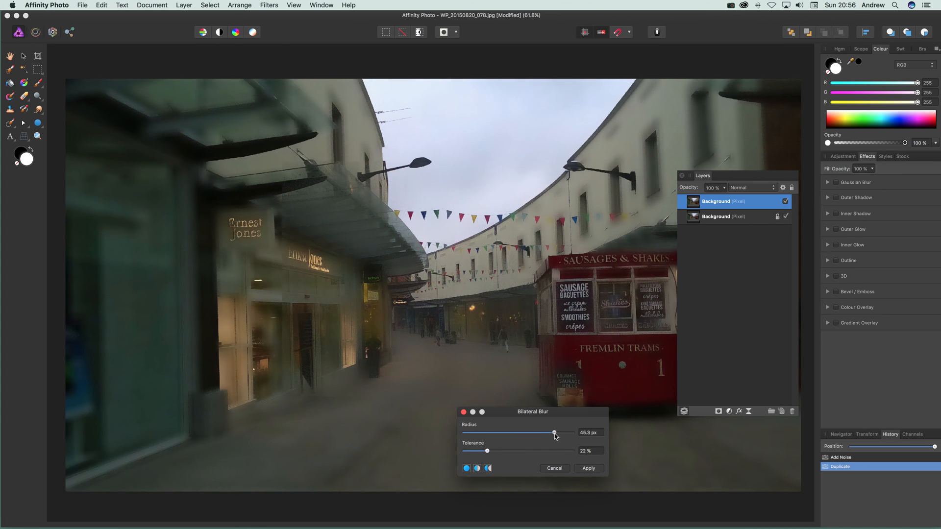
left_click_drag(553, 432, 578, 432)
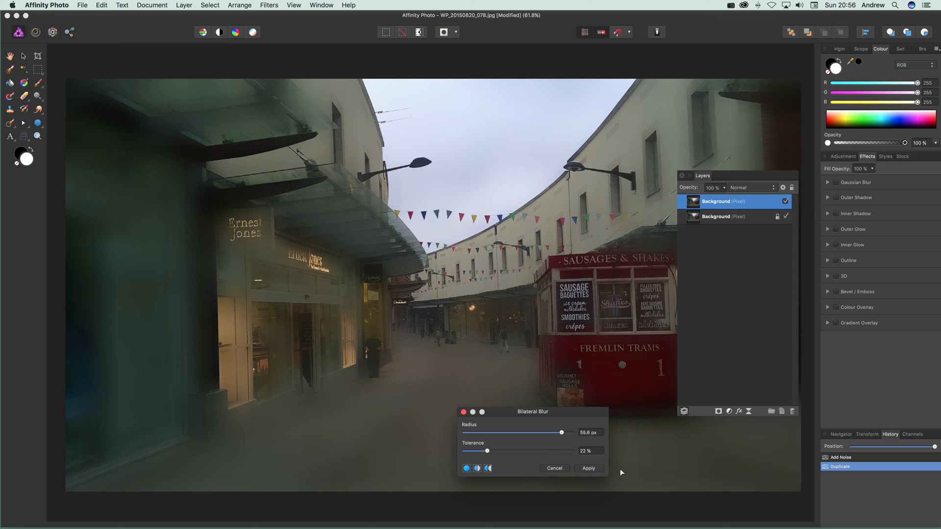
left_click(587, 469)
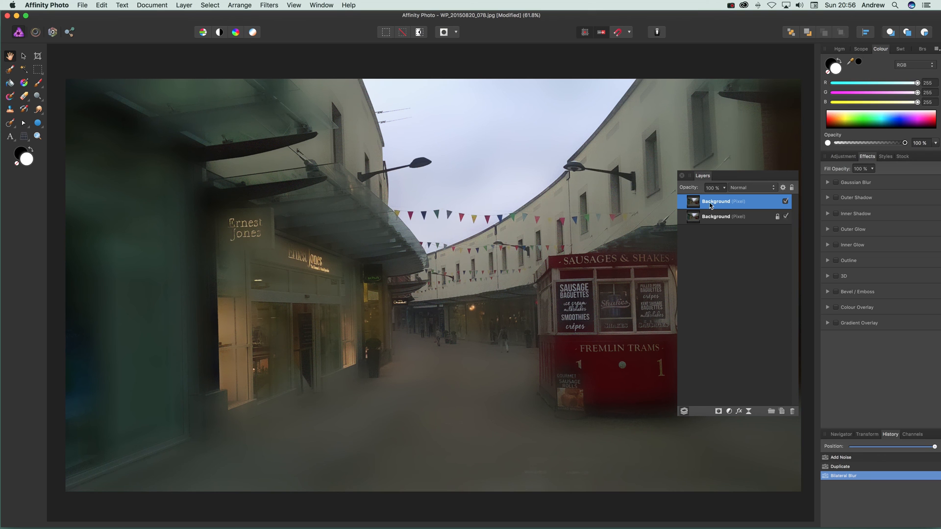
- Toggle the blurred layer's visibility to compare with the original, then list its blend modes
left_click(785, 201)
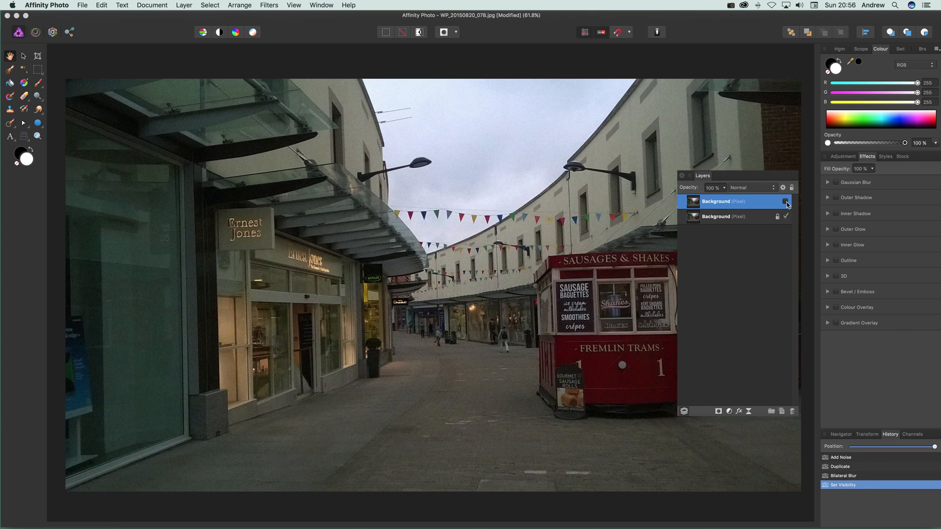
left_click(785, 200)
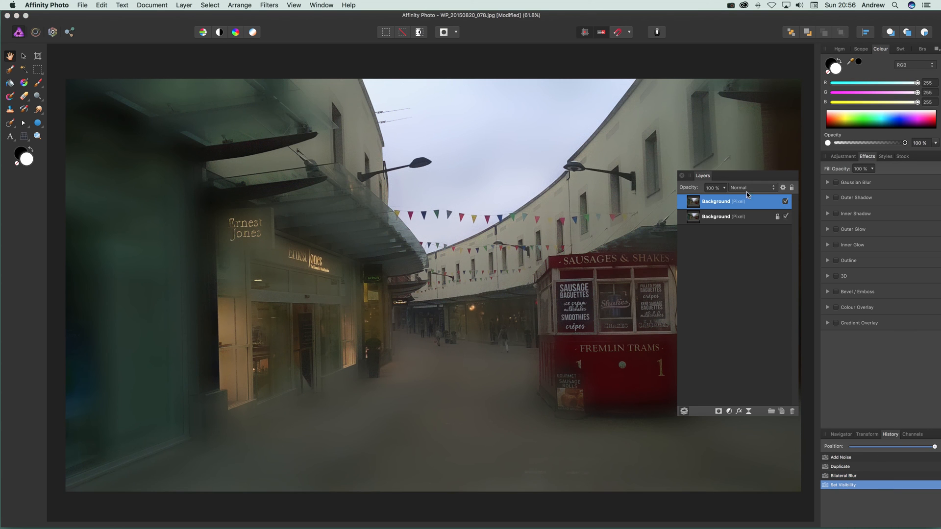
left_click(752, 187)
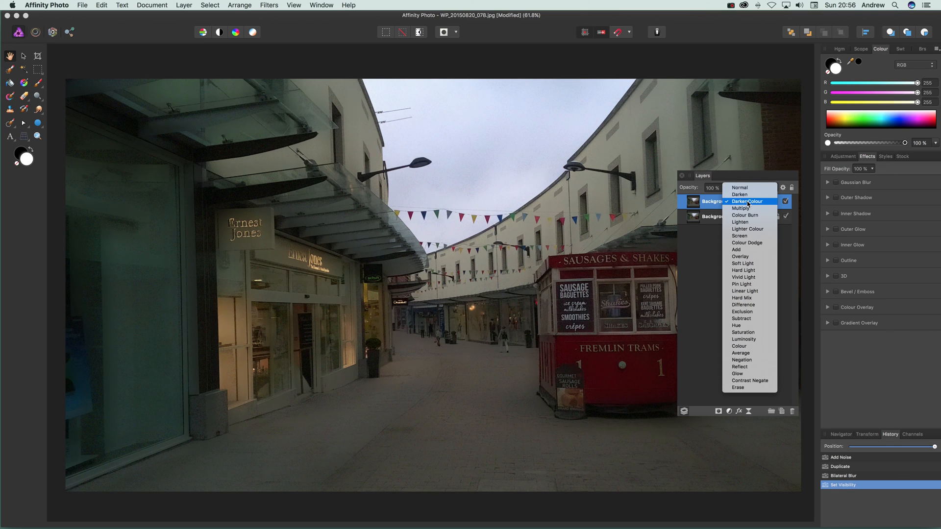
- Try Colour Burn, Soft Light, Vivid Light, Colour and Difference, then leave the layer on Normal
left_click(745, 215)
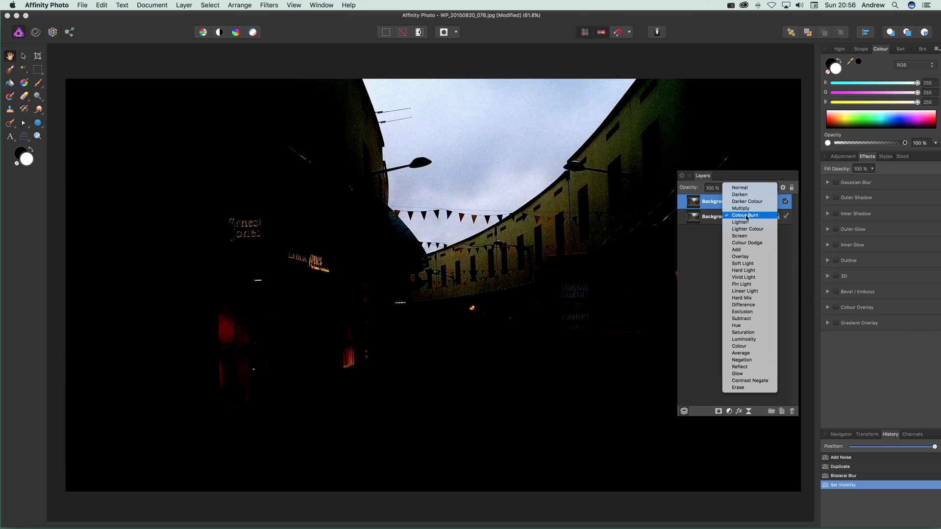
left_click(741, 263)
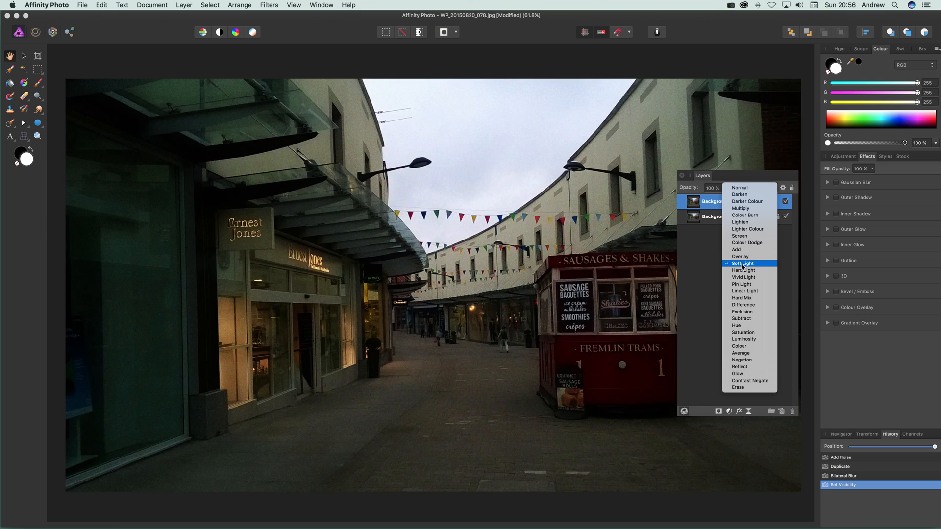
left_click(742, 284)
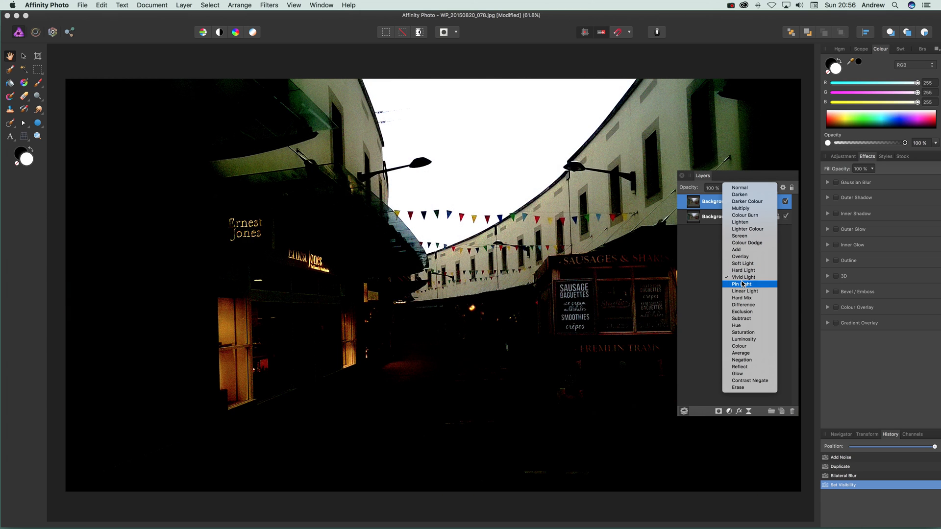
left_click(742, 312)
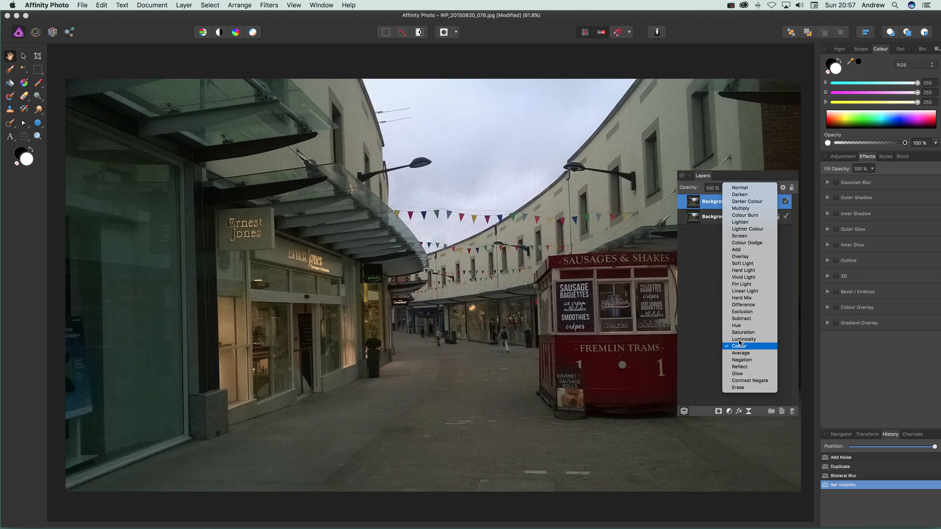
left_click(742, 305)
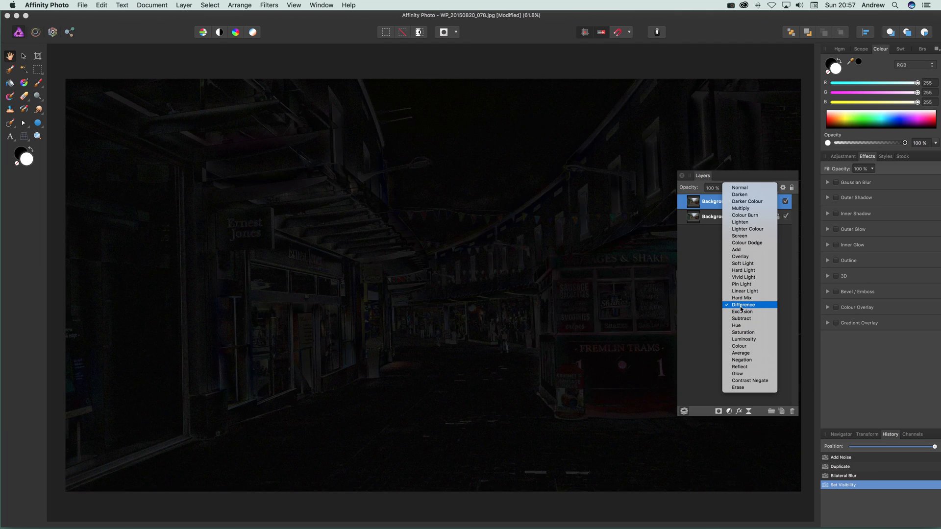
left_click(747, 242)
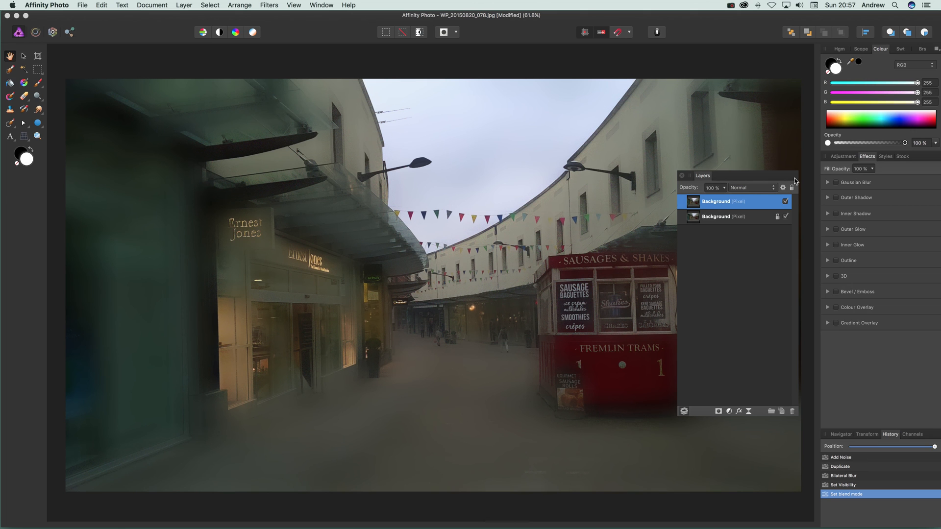
mouse_move(787, 172)
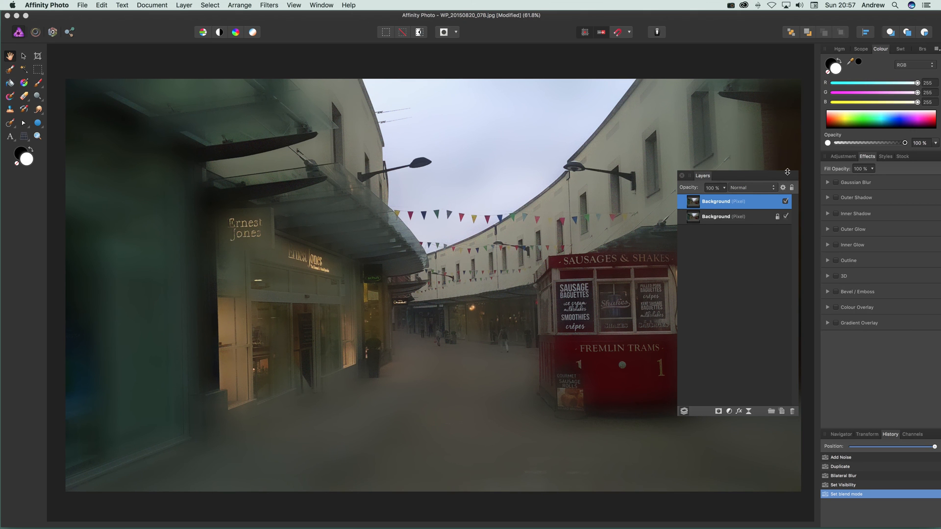
- Roll history back to the Add Noise state and add a live Bilateral Blur filter layer
left_click(841, 457)
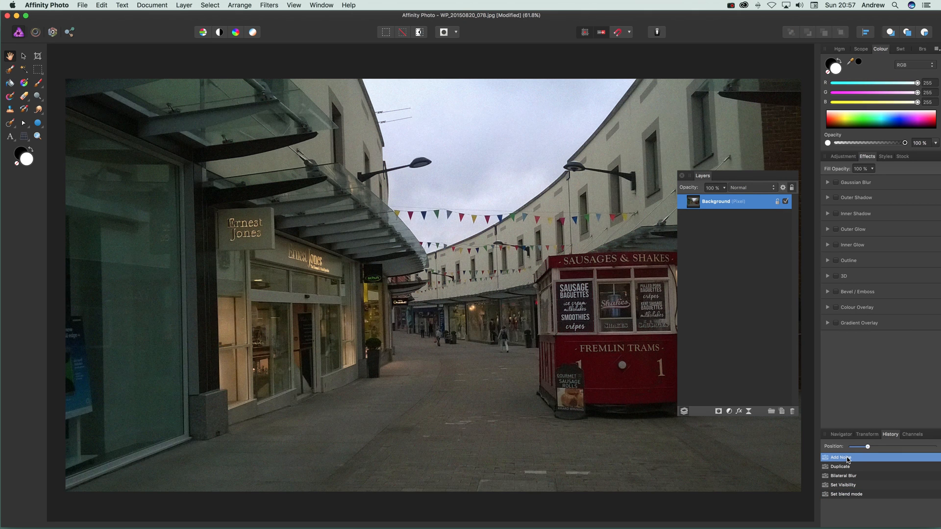
left_click(184, 5)
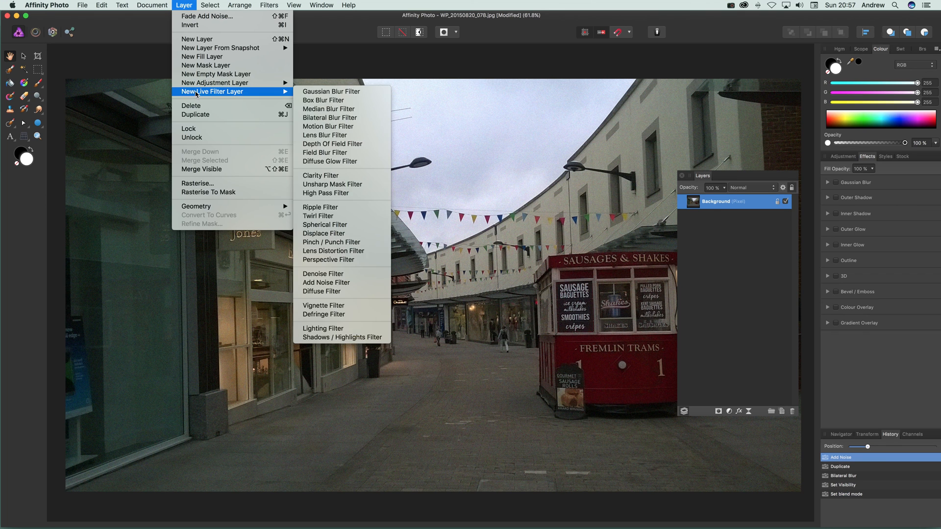
mouse_move(329, 117)
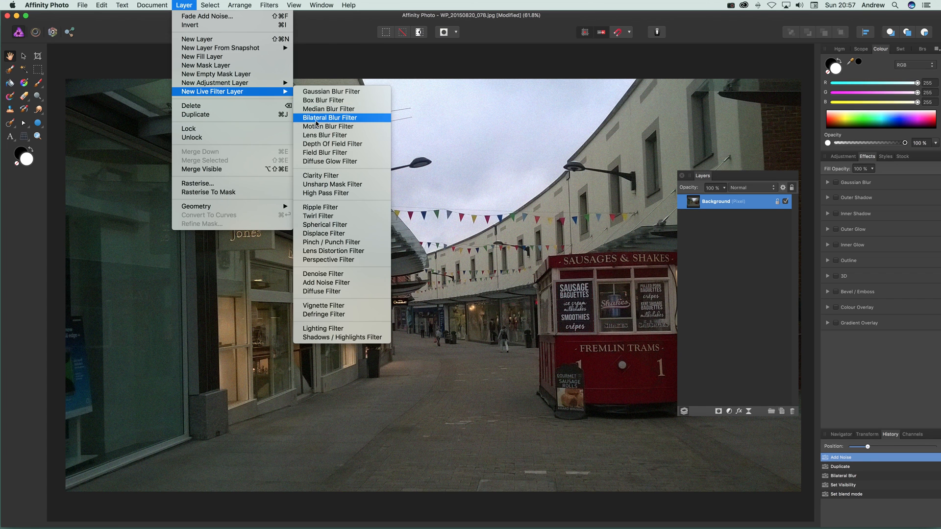
left_click(330, 117)
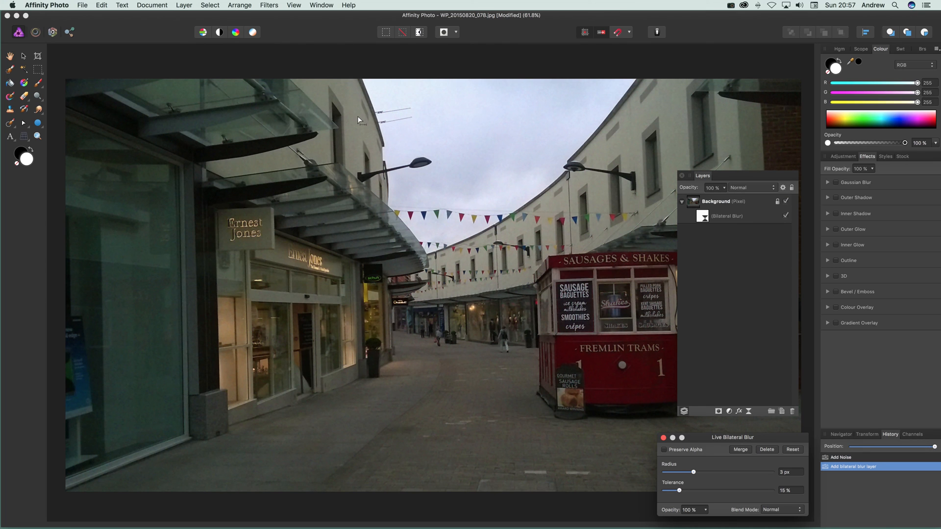
mouse_move(537, 336)
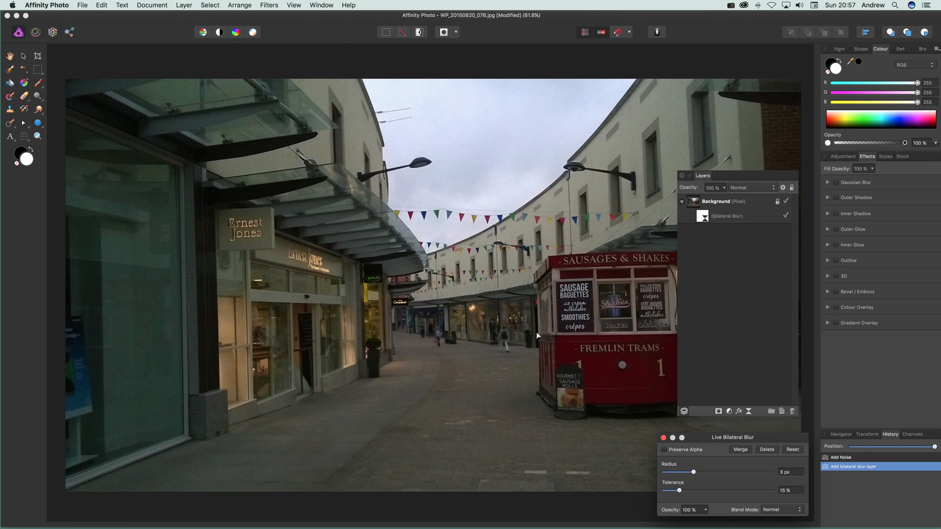
- Set the live blur tolerance to 50% and sweep the radius between about 37 and 17 px
left_click_drag(694, 472, 731, 472)
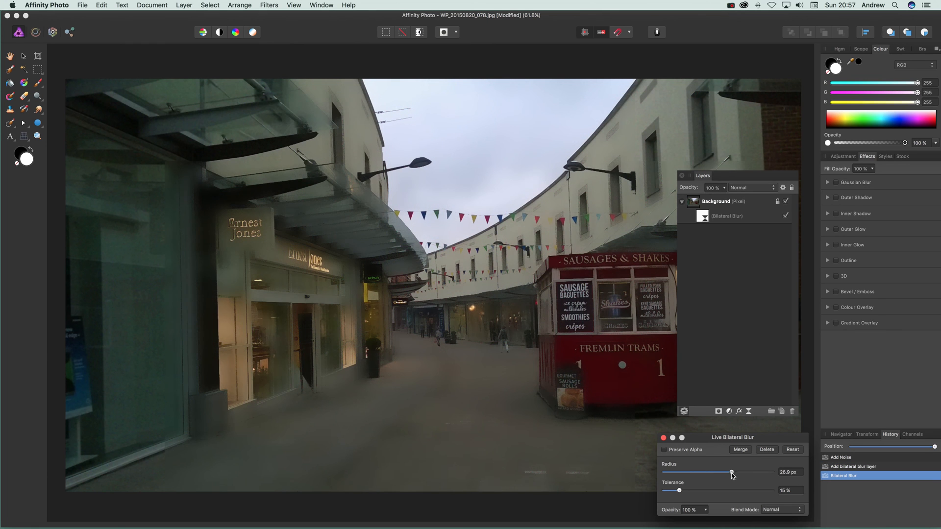
left_click_drag(731, 472, 743, 472)
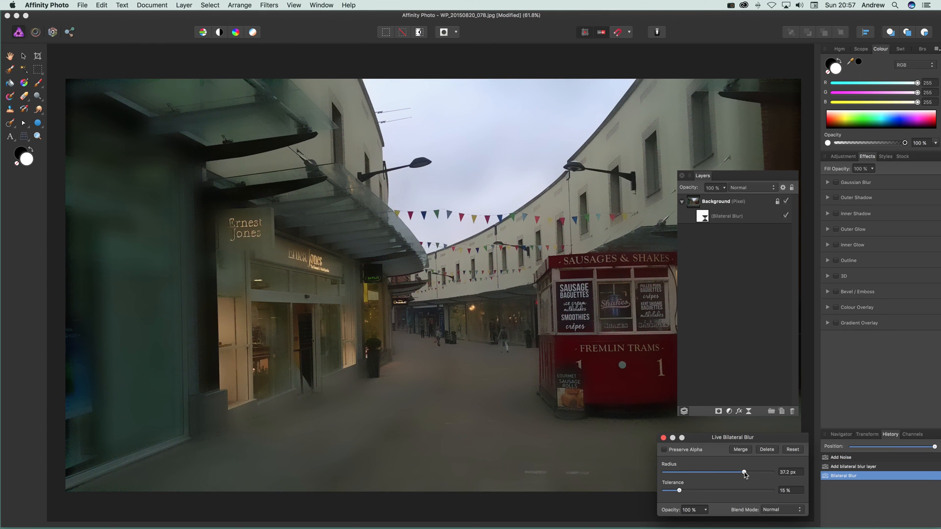
left_click_drag(680, 490, 718, 489)
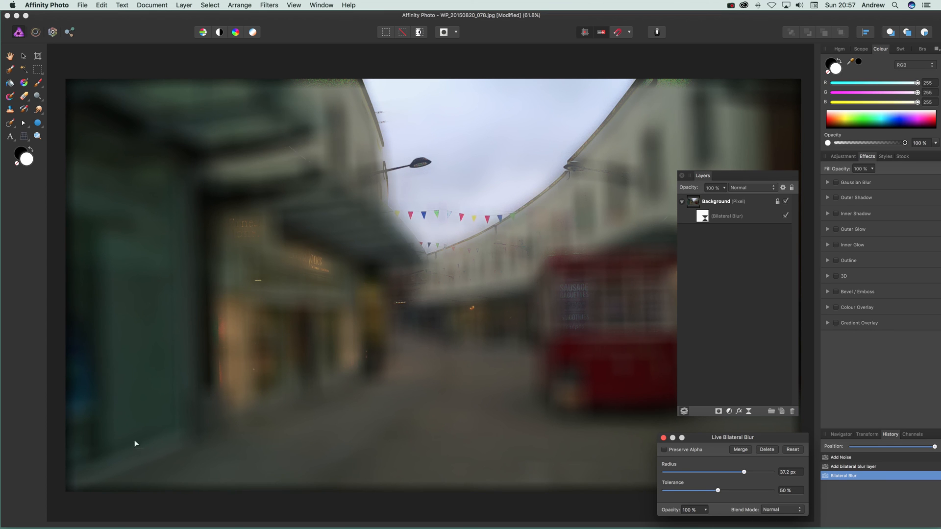
mouse_move(306, 386)
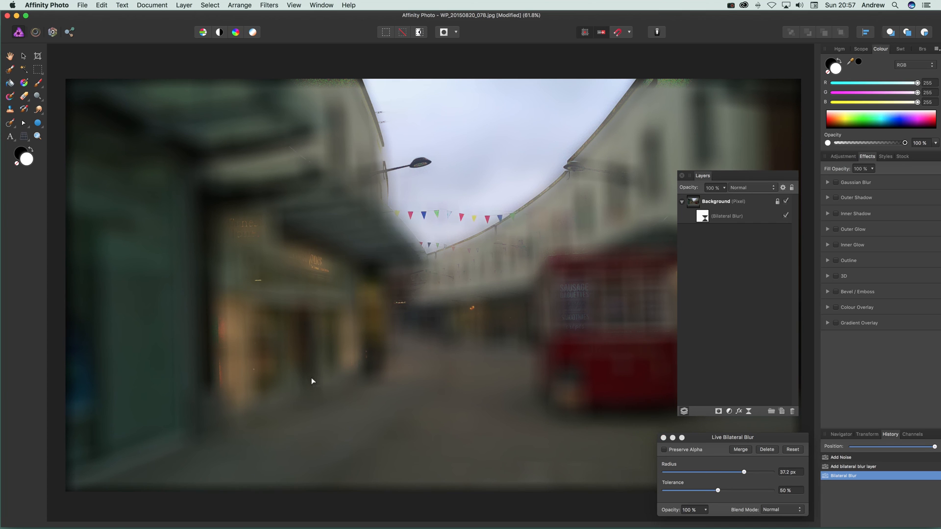
left_click_drag(744, 471, 719, 471)
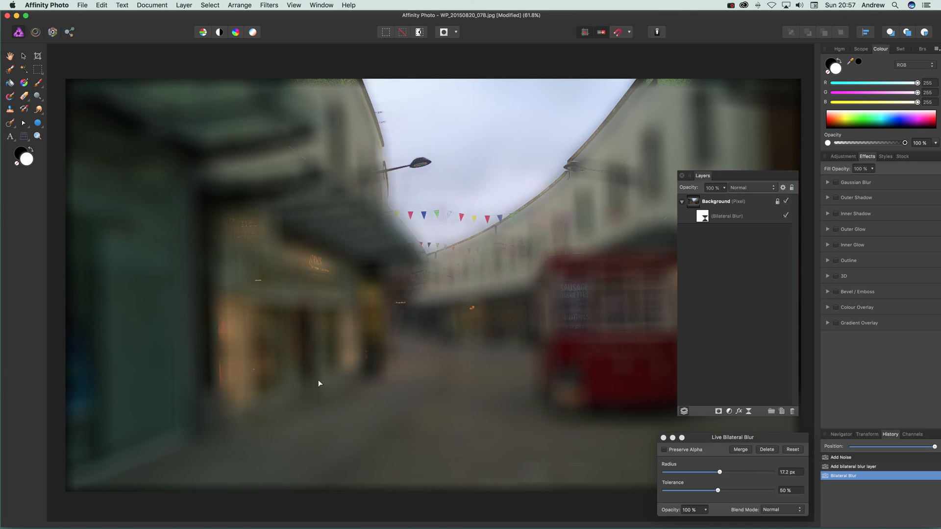
left_click_drag(718, 472, 699, 472)
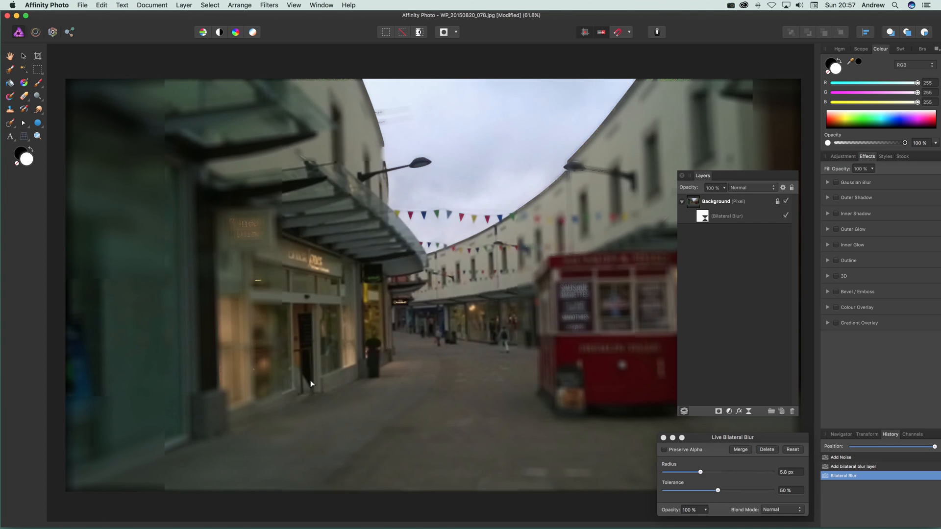
left_click_drag(699, 472, 723, 472)
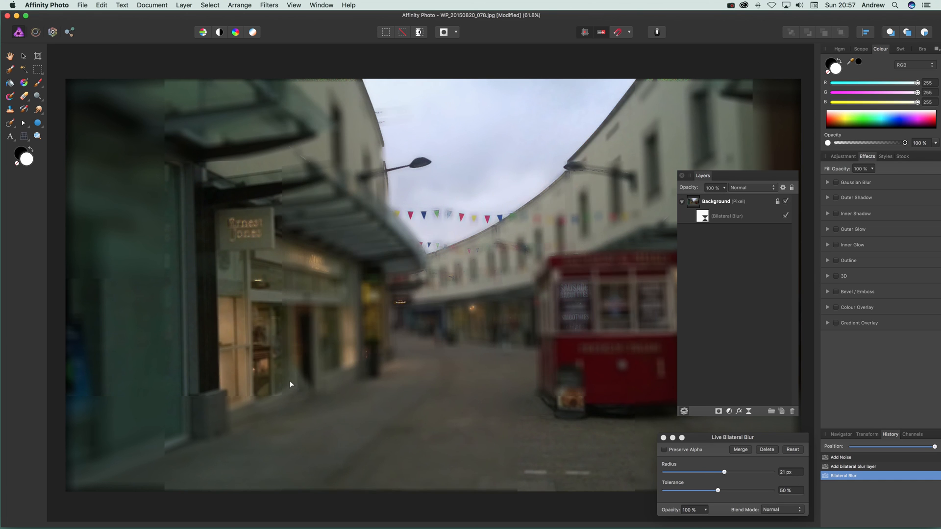
- Keep varying the live blur radius and settle on about 29 px
left_click_drag(723, 472, 725, 472)
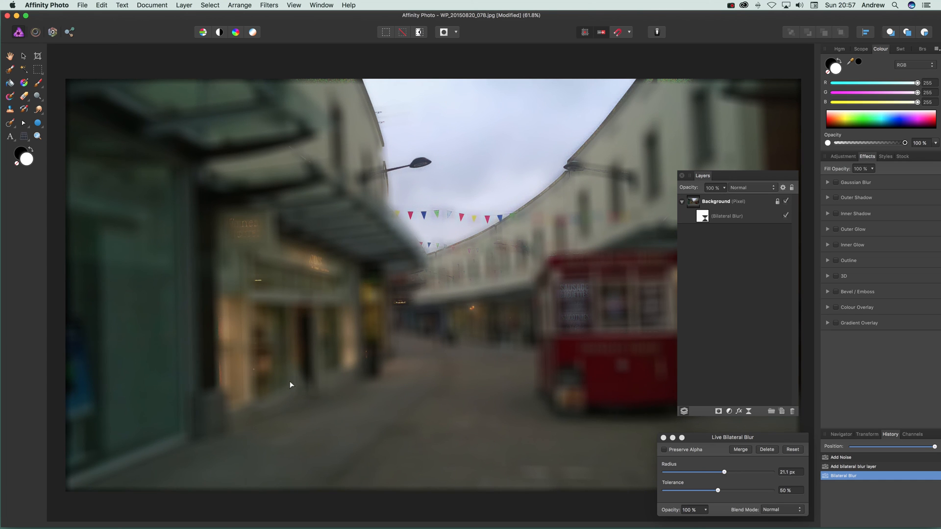
left_click_drag(725, 471, 712, 471)
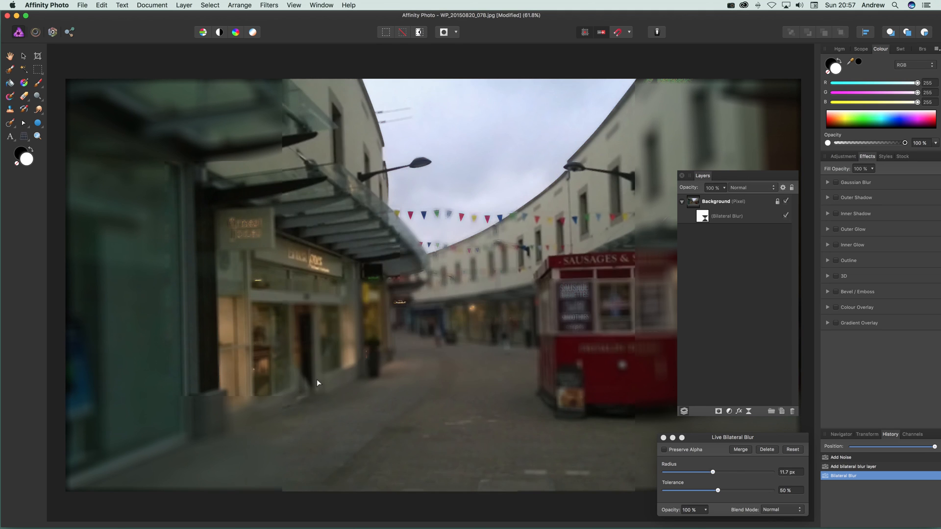
left_click_drag(712, 472, 745, 472)
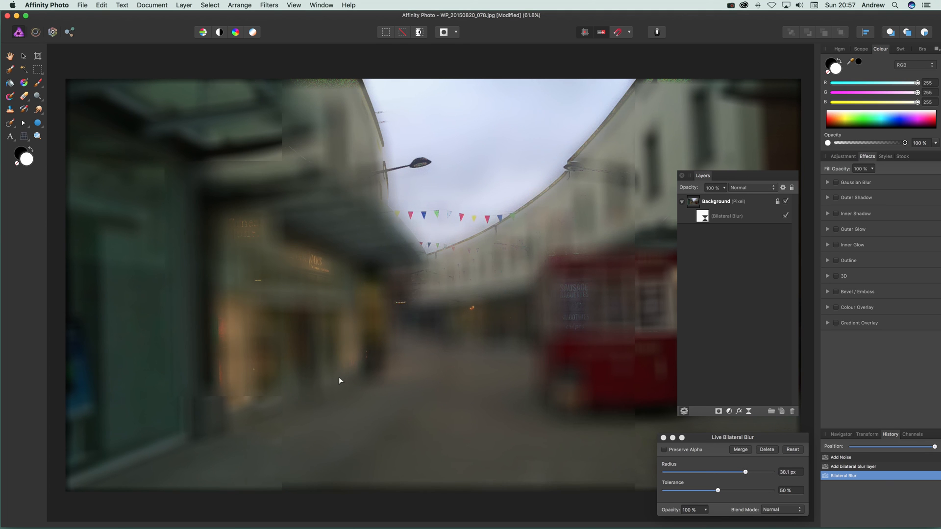
left_click_drag(744, 472, 724, 472)
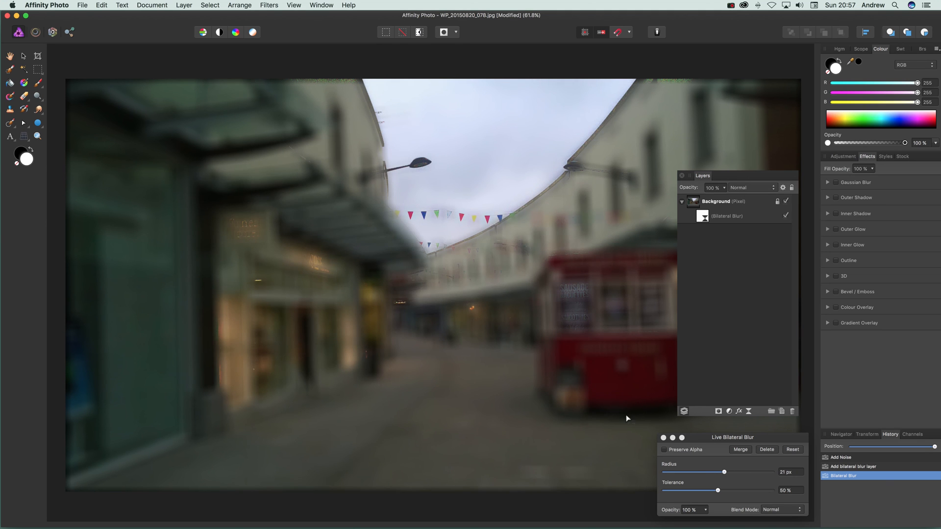
left_click_drag(723, 473, 709, 472)
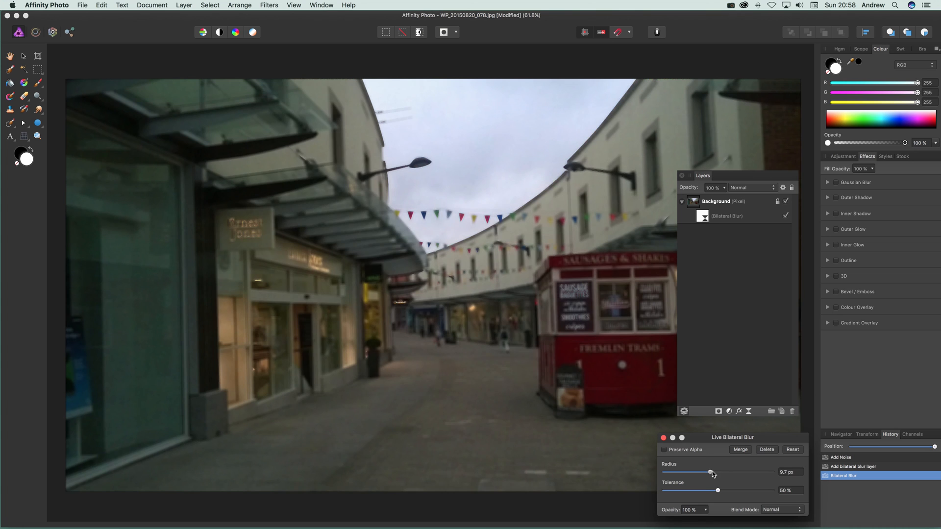
left_click_drag(710, 472, 734, 472)
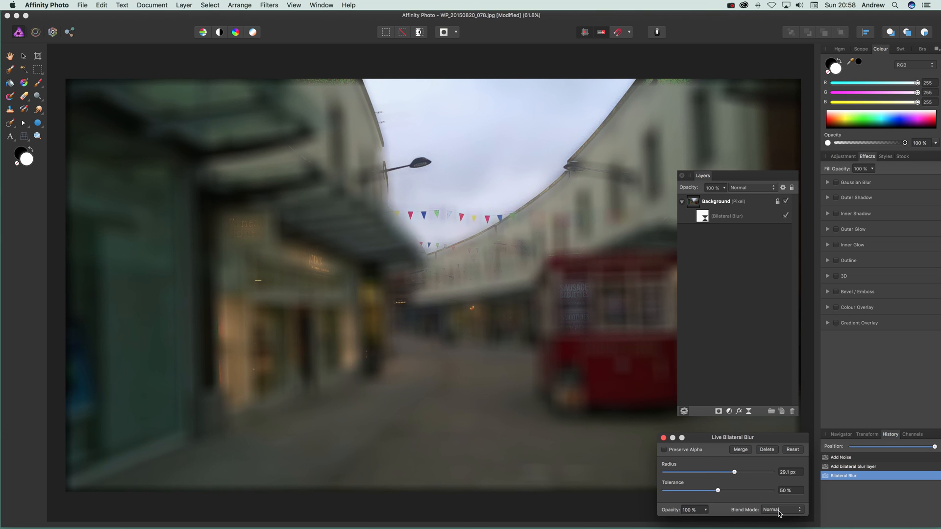
- Preview a few blend modes on the live blur layer and set it to Hard Light
left_click(780, 510)
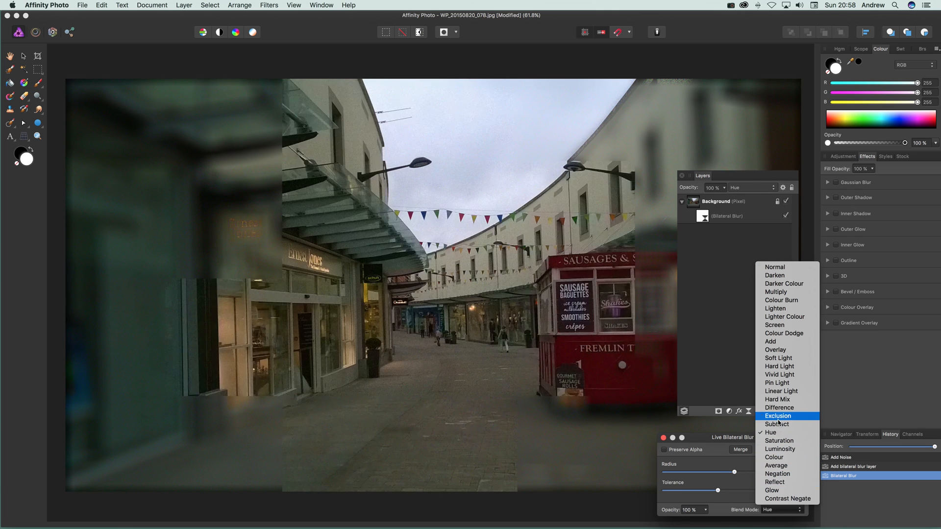
left_click(777, 399)
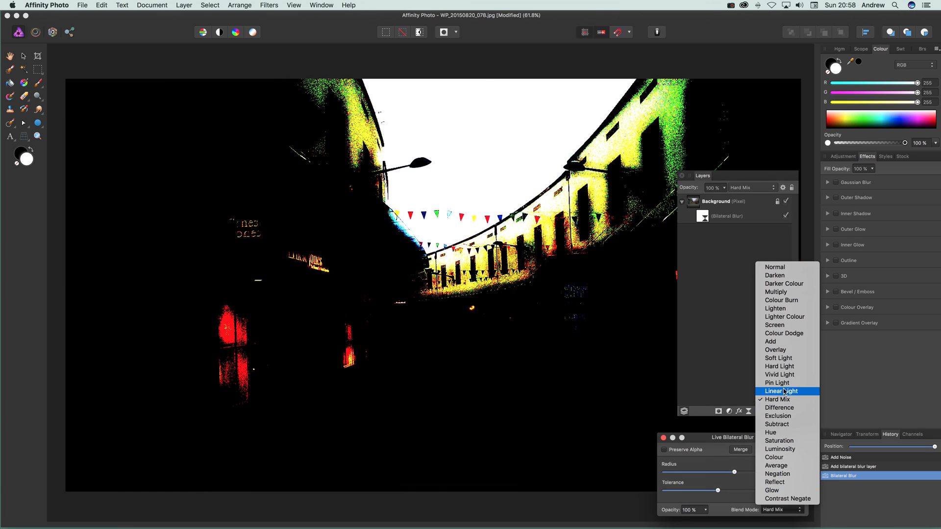
left_click(773, 325)
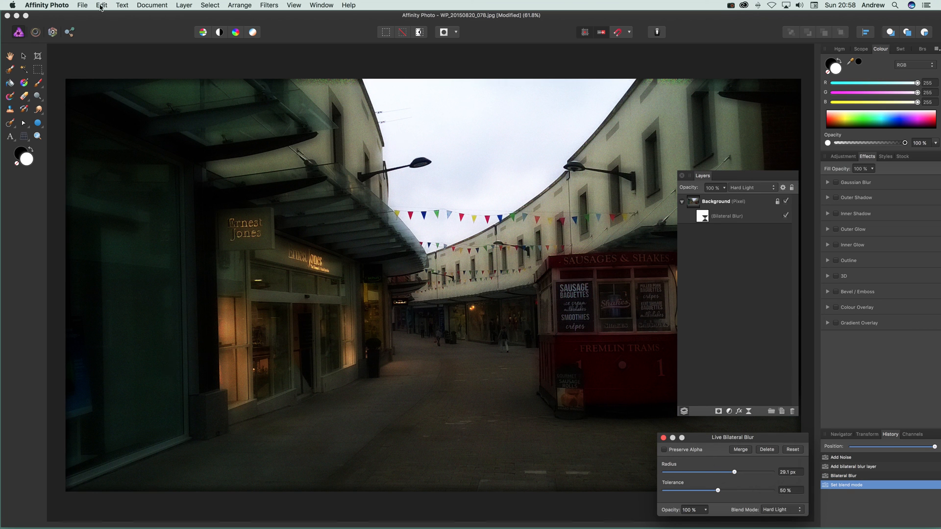
left_click(183, 5)
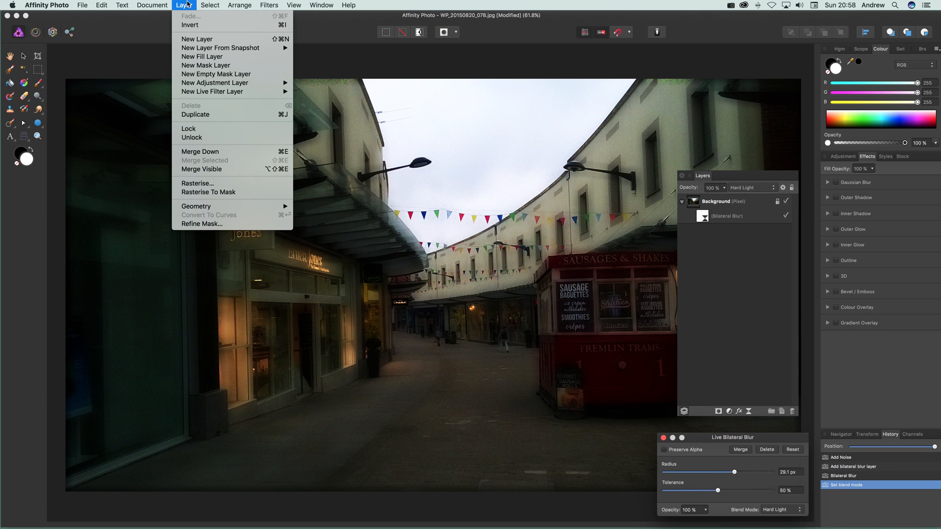
mouse_move(213, 91)
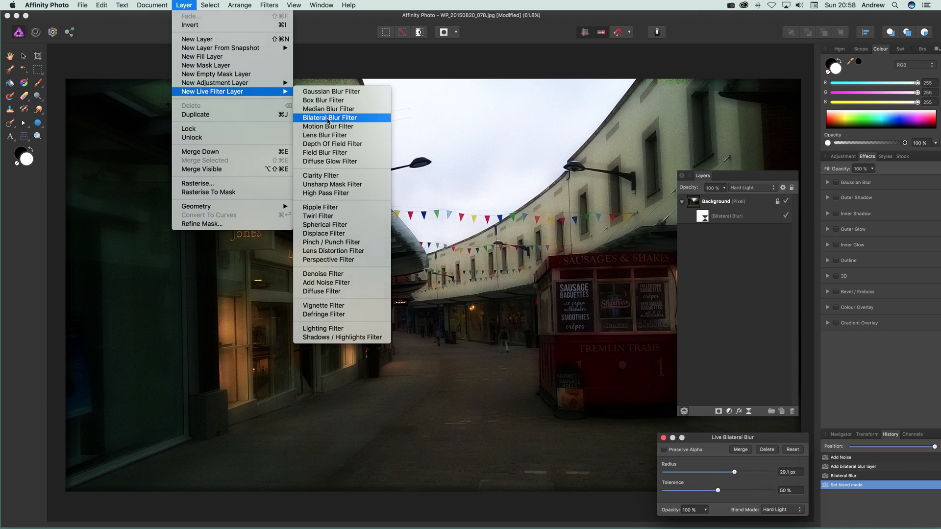
- Add a second live Bilateral Blur layer and raise its radius to about 34 px
left_click(330, 118)
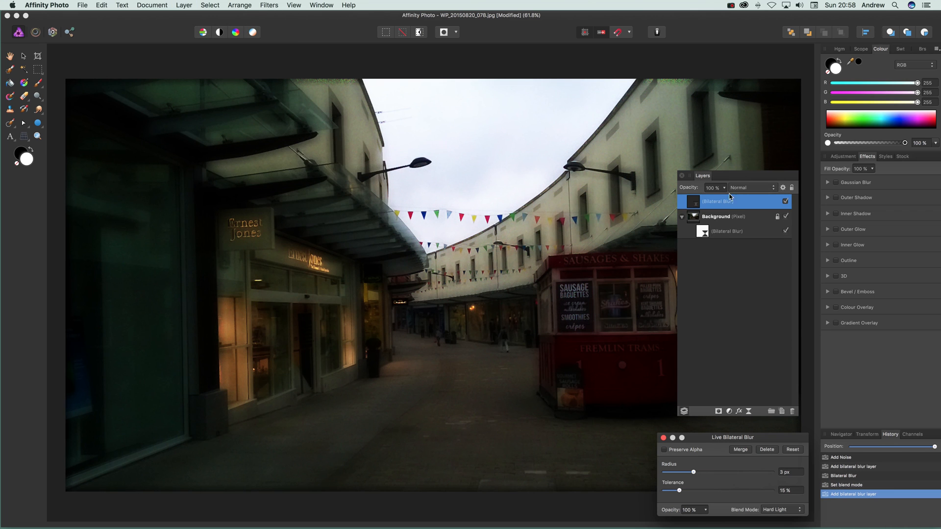
left_click_drag(692, 472, 723, 472)
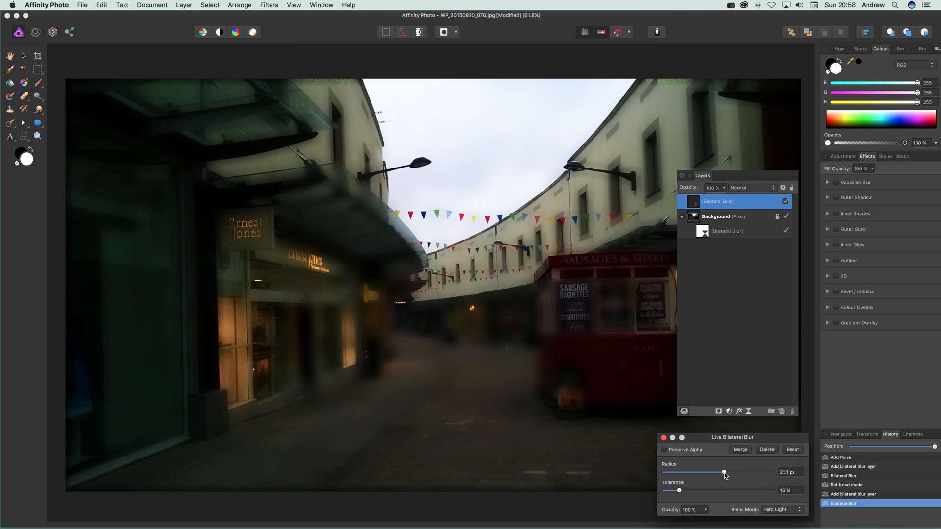
left_click_drag(724, 473, 740, 473)
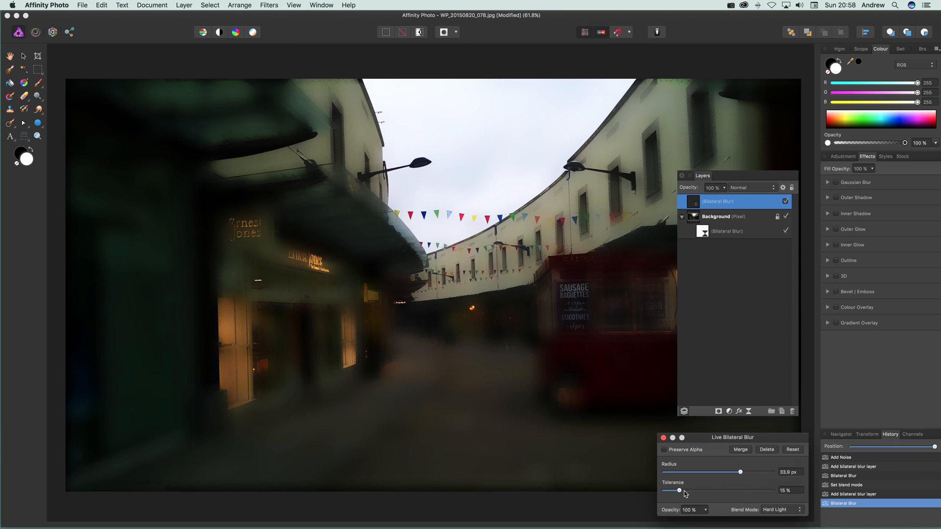
- Adjust the second blur's tolerance down to about 14%
left_click_drag(678, 490, 693, 490)
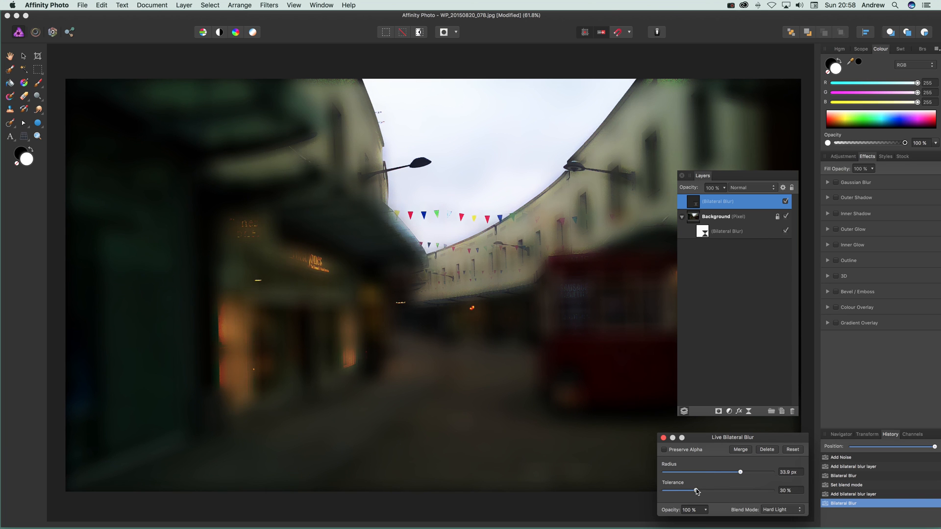
left_click_drag(694, 490, 668, 489)
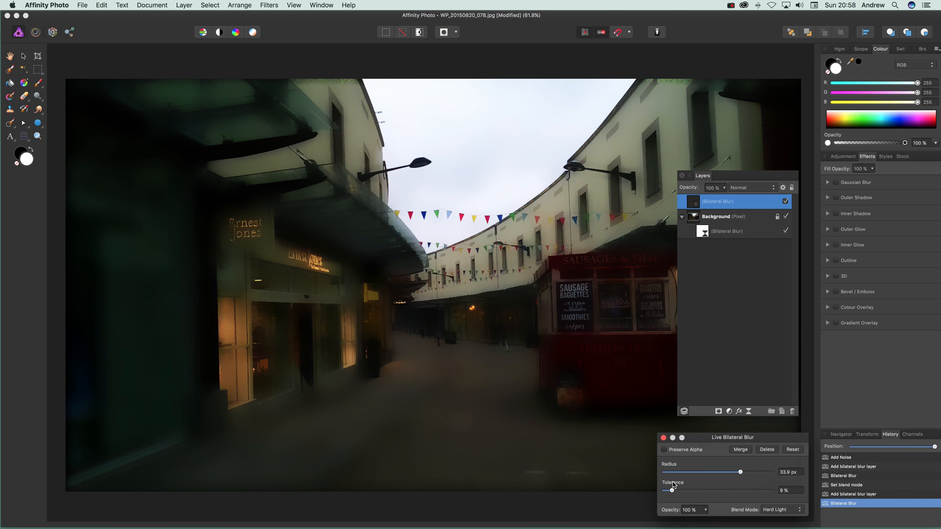
left_click_drag(668, 490, 677, 490)
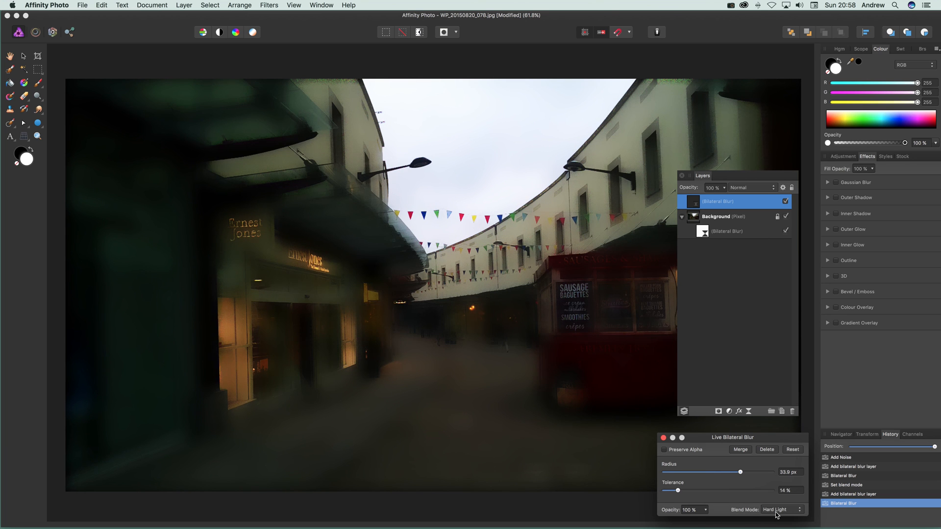
- Try Darken and Contrast Negate on the second blur layer, then set it to Average
left_click(780, 509)
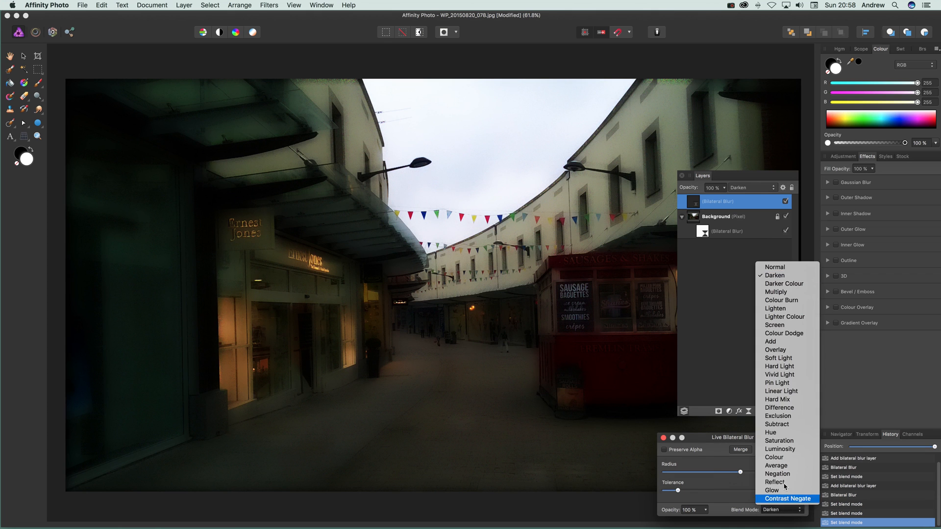
left_click(787, 499)
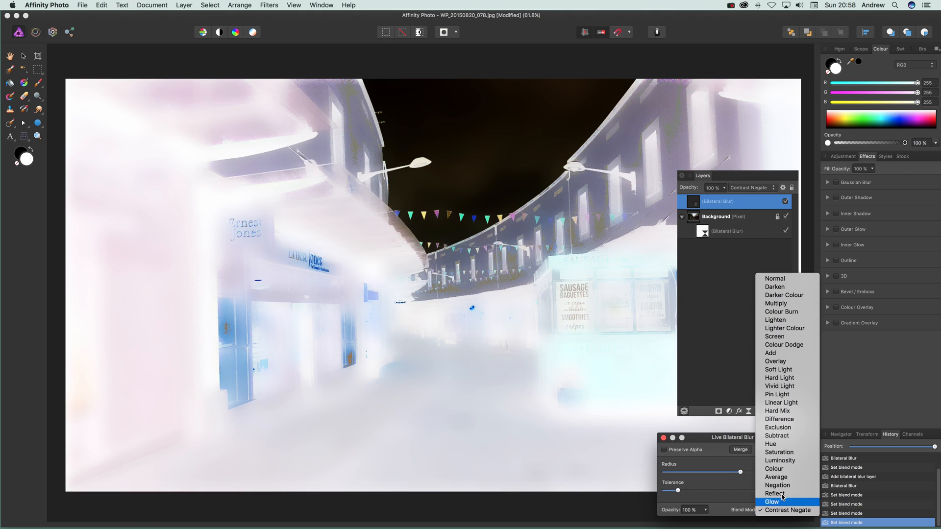
left_click(776, 477)
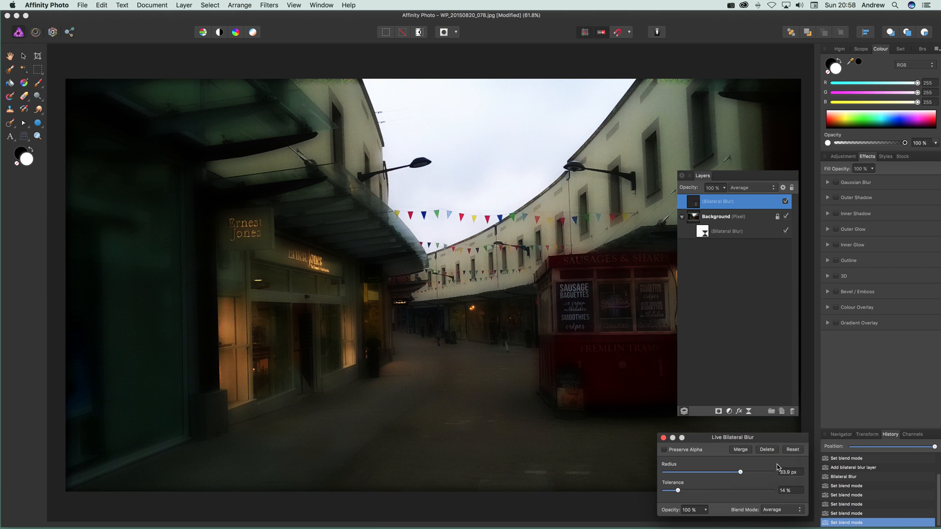